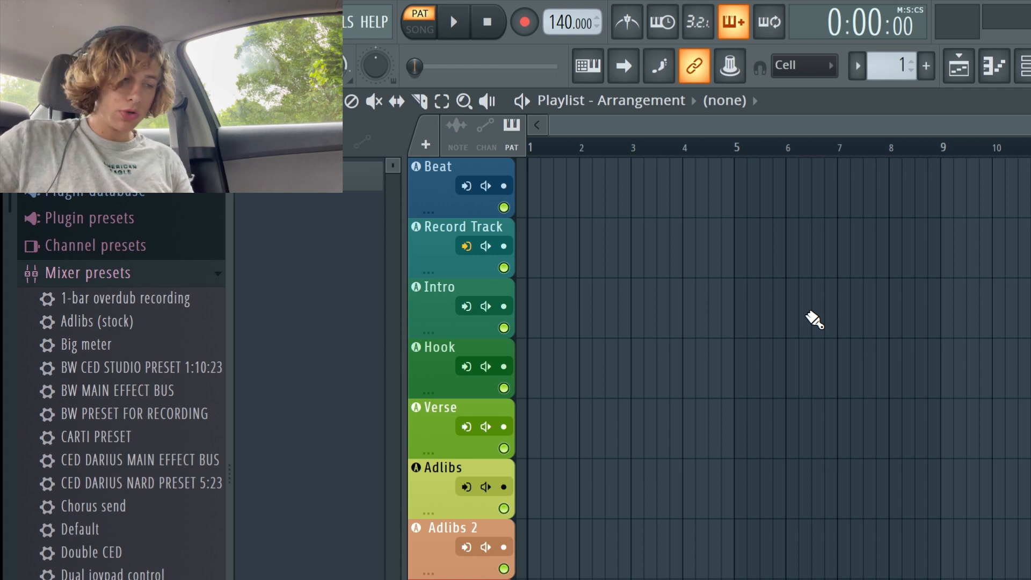
pyautogui.moveTo(1004, 130)
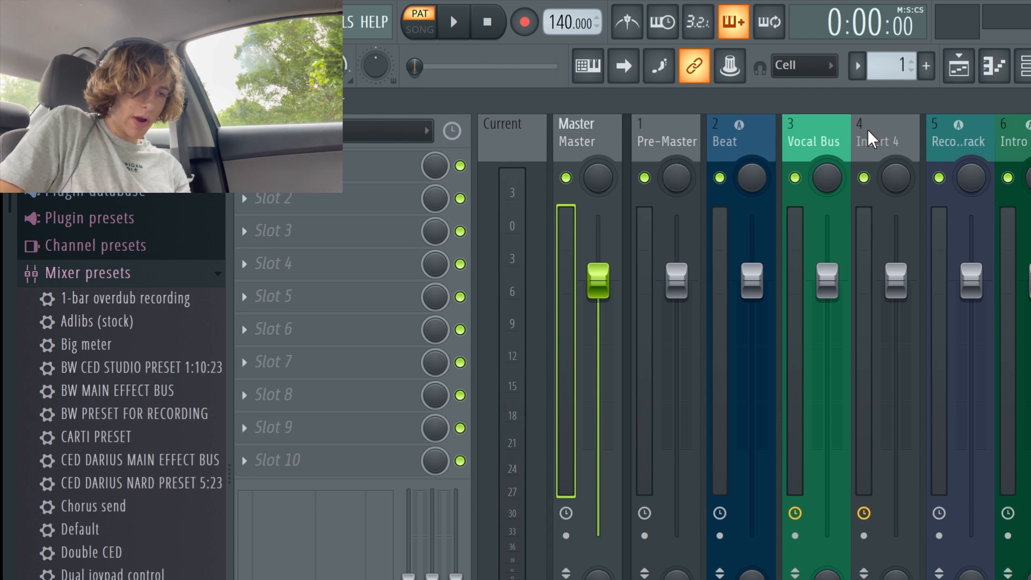
pyautogui.moveTo(667, 151)
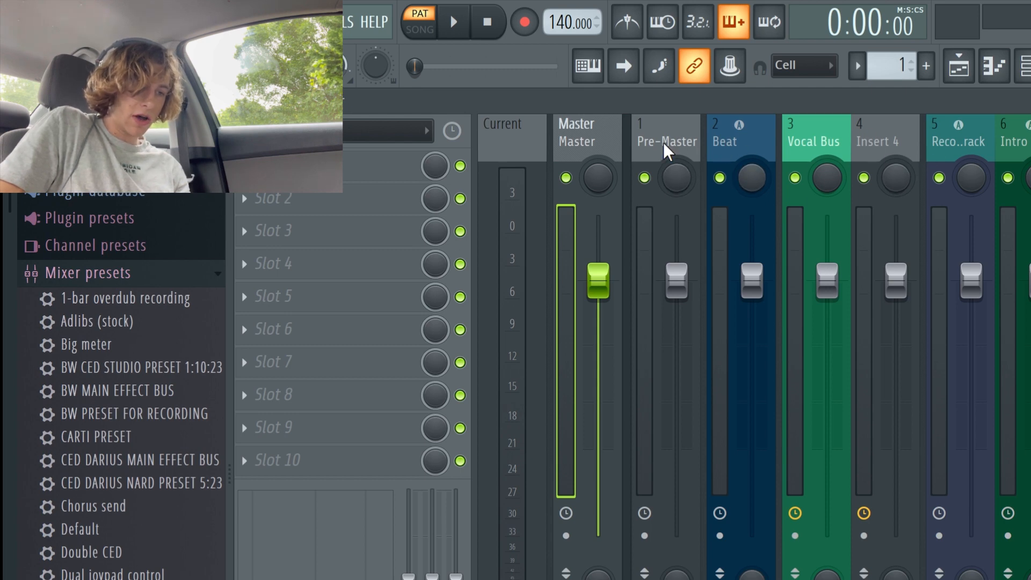
pyautogui.moveTo(606, 137)
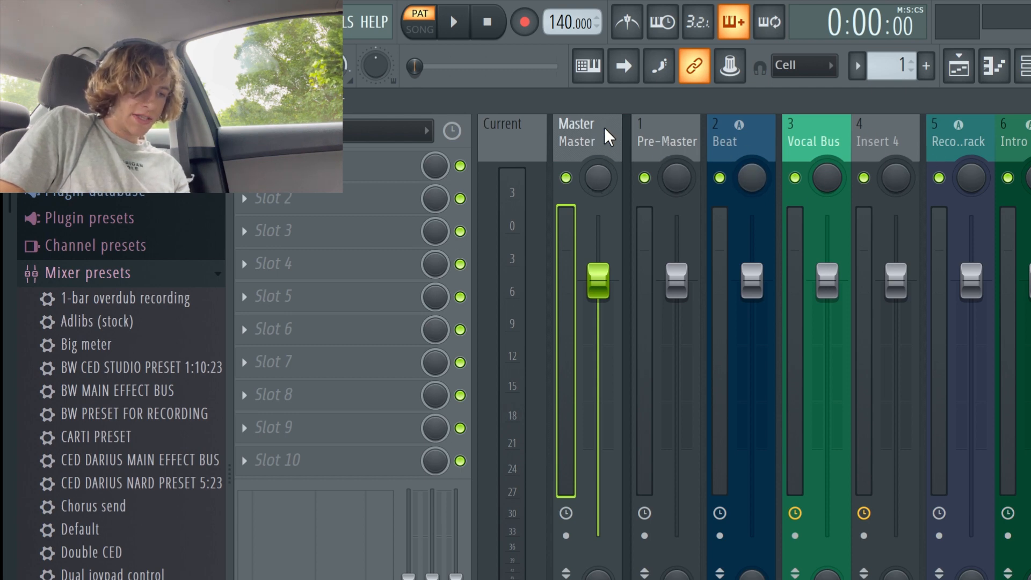
pyautogui.moveTo(743, 151)
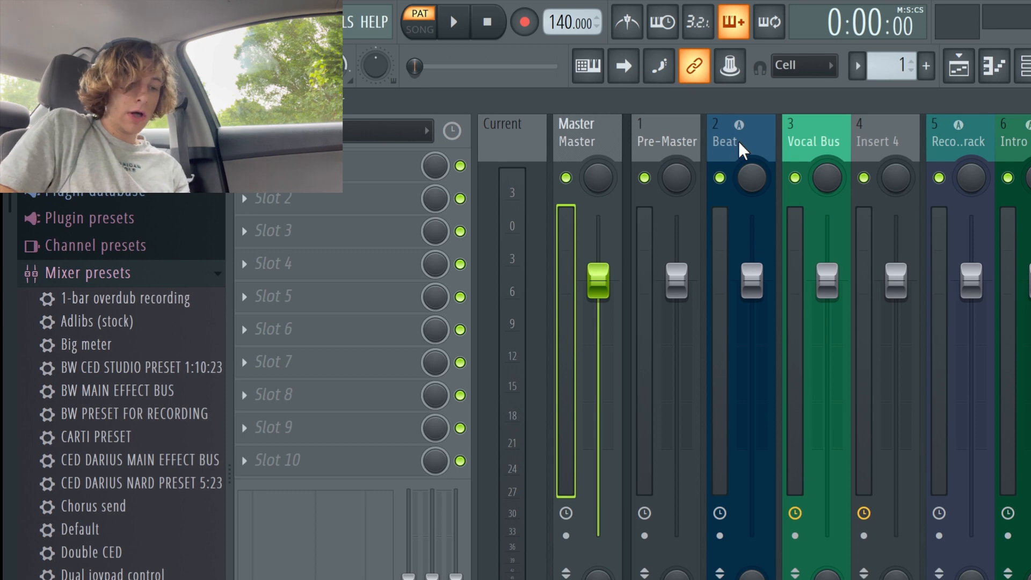
pyautogui.moveTo(684, 142)
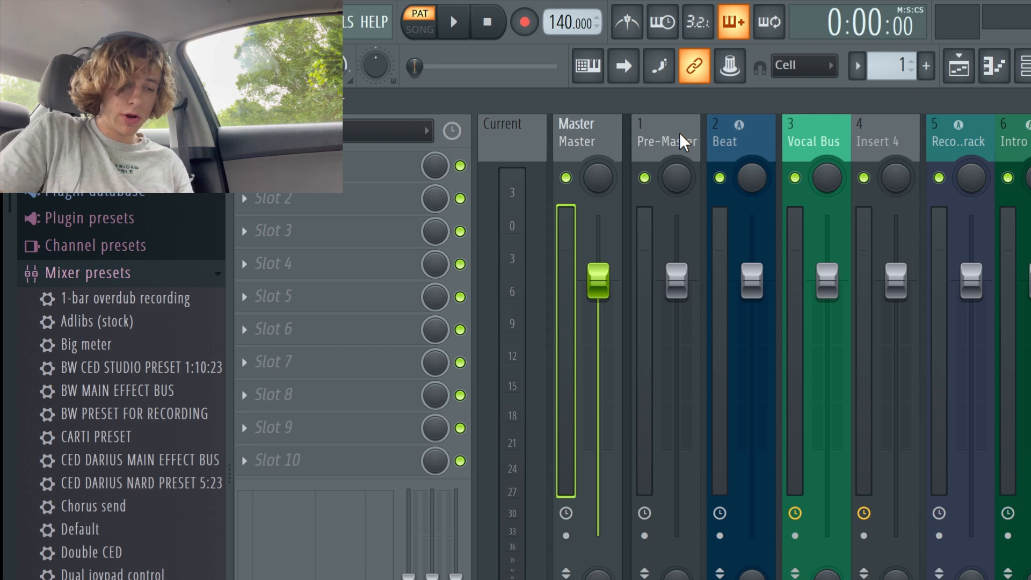
pyautogui.moveTo(813, 140)
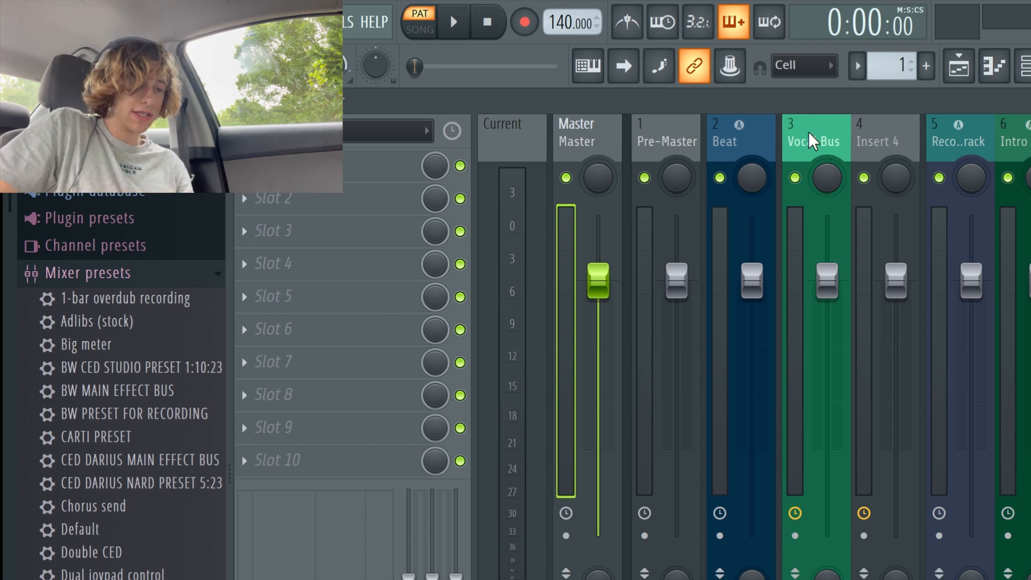
# Show the Vocal Bus insert's chain: DeEsser, F6-RTA, RCompressor, SSLChannel, CLA Vocals, CLA-76
pyautogui.click(725, 140)
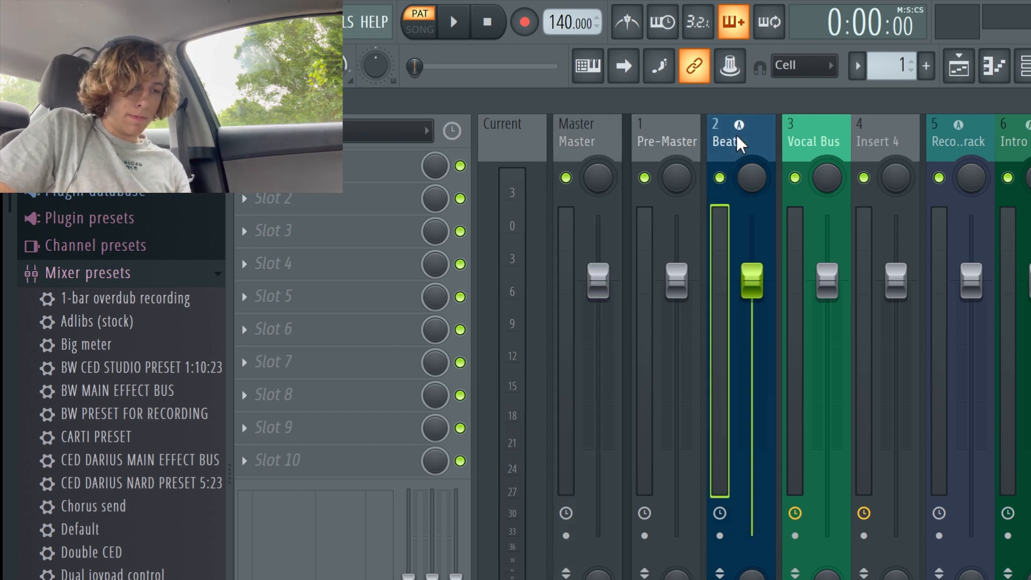
pyautogui.click(813, 138)
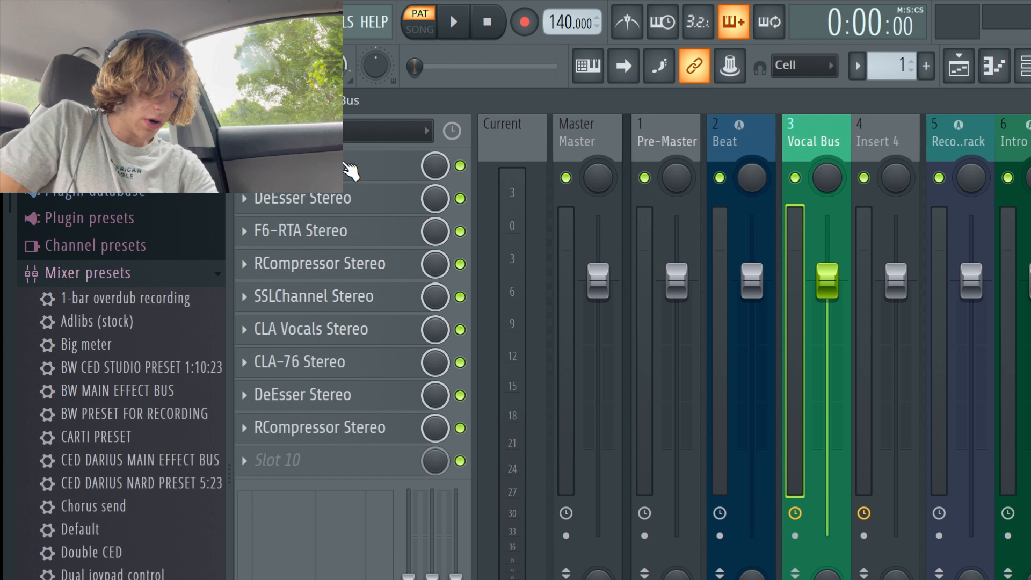
pyautogui.moveTo(335, 247)
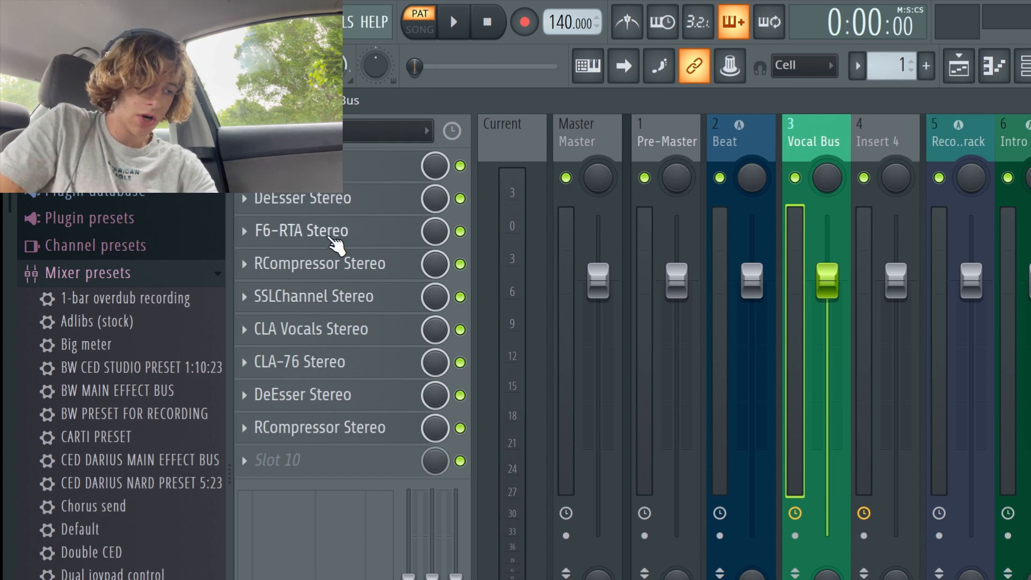
pyautogui.moveTo(300, 394)
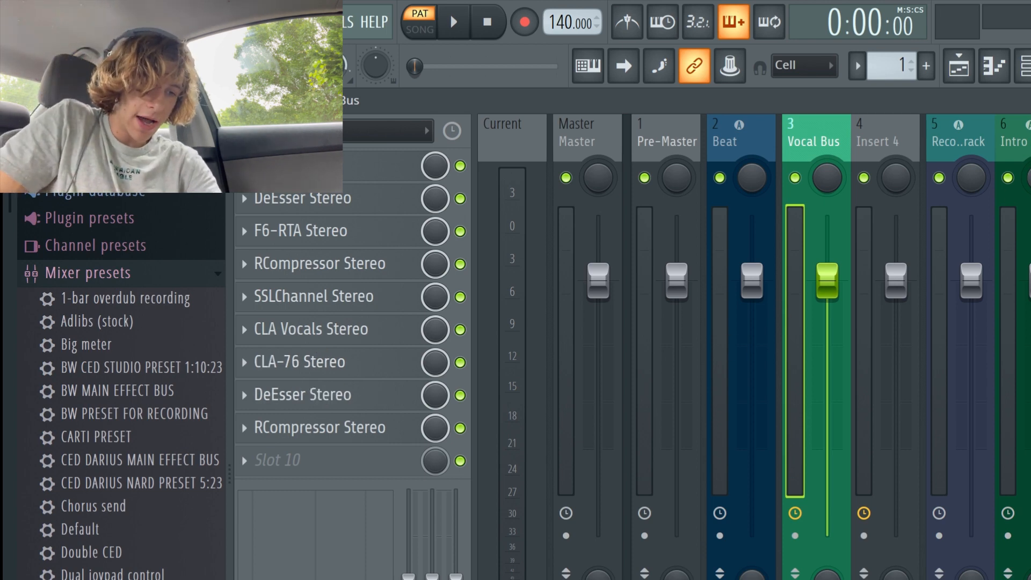
# Compare the Record Track insert's single plugin with Insert 4's slots, ending on Record Track
pyautogui.click(958, 138)
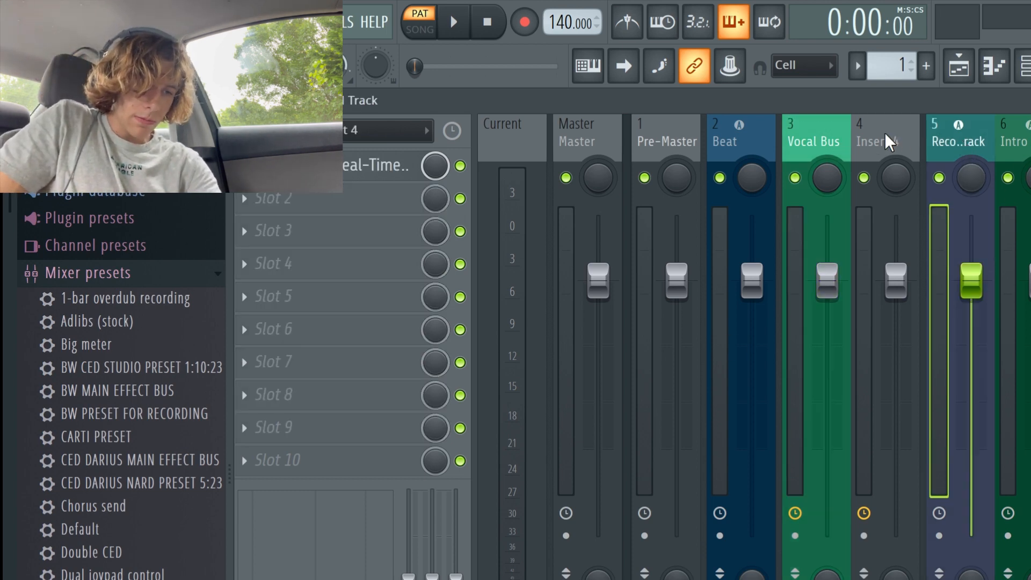
pyautogui.click(882, 141)
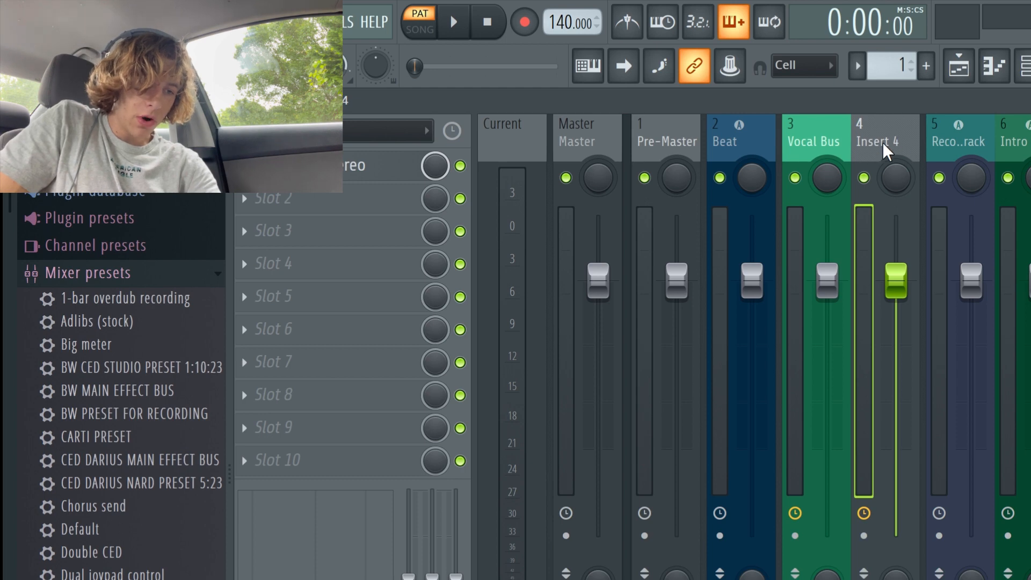
pyautogui.moveTo(895, 135)
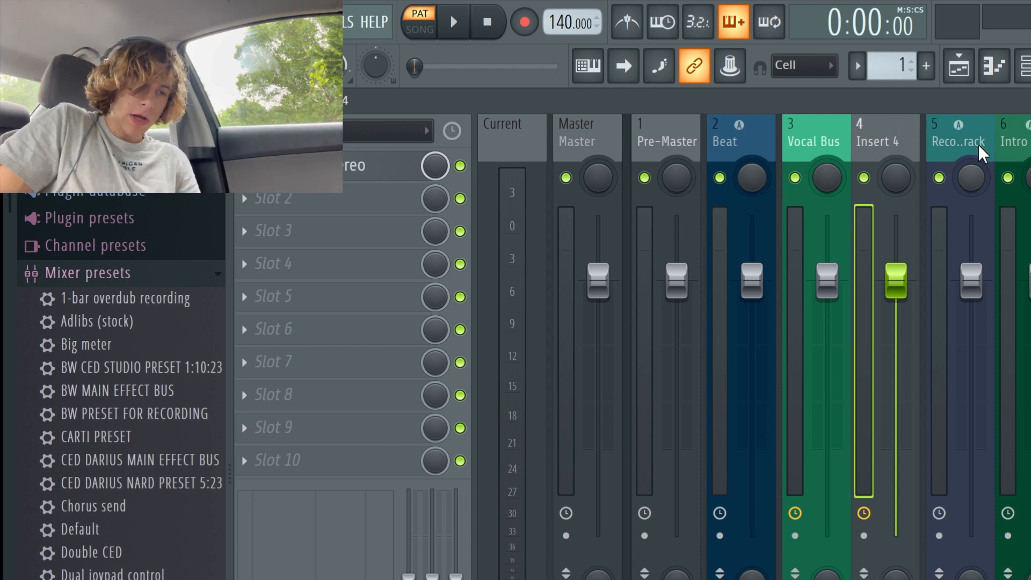
pyautogui.click(957, 141)
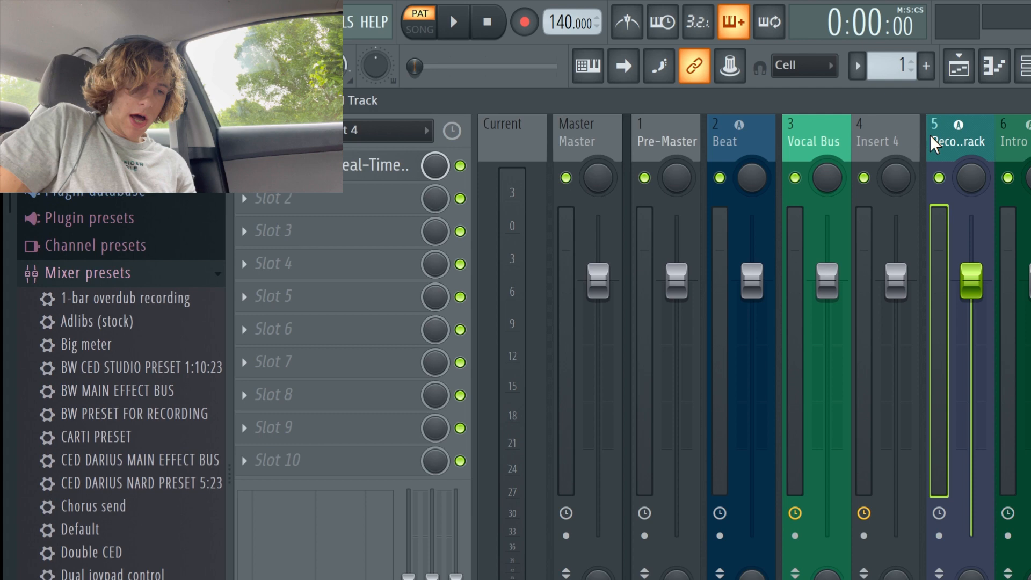
pyautogui.moveTo(937, 148)
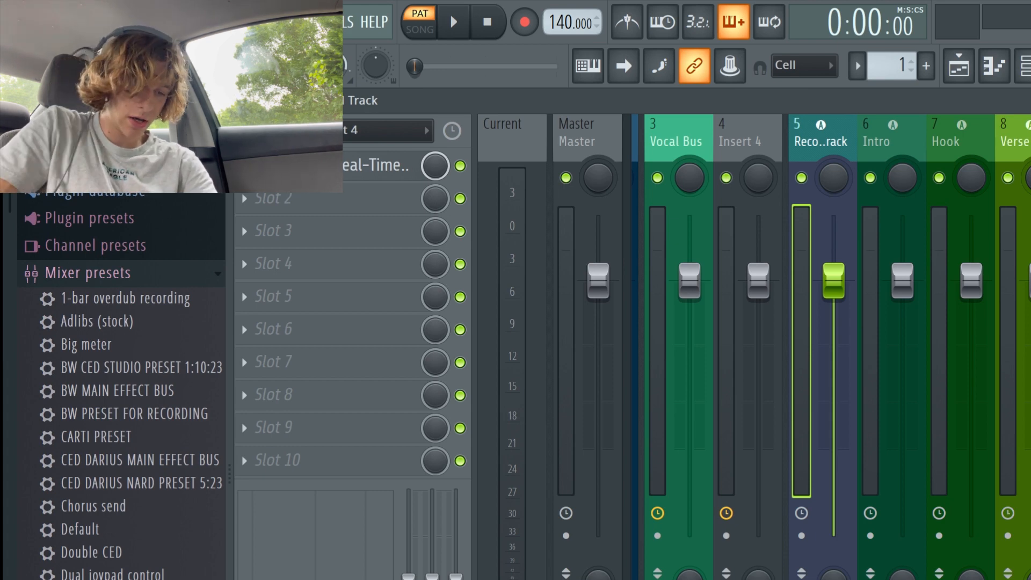
pyautogui.moveTo(904, 130)
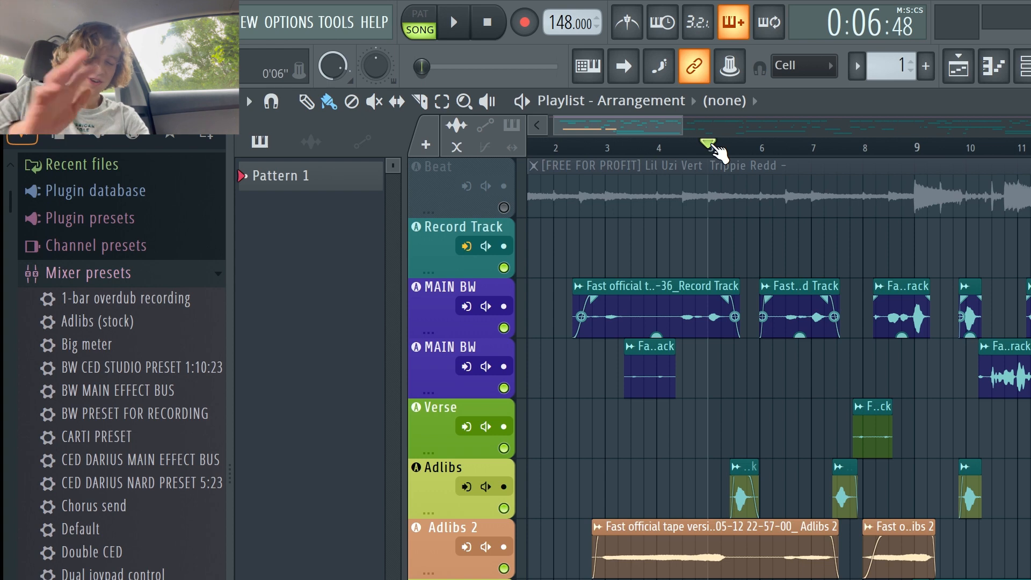
# Start Song-mode playback of the beat, main vocal and adlib takes from bar 5
pyautogui.click(452, 22)
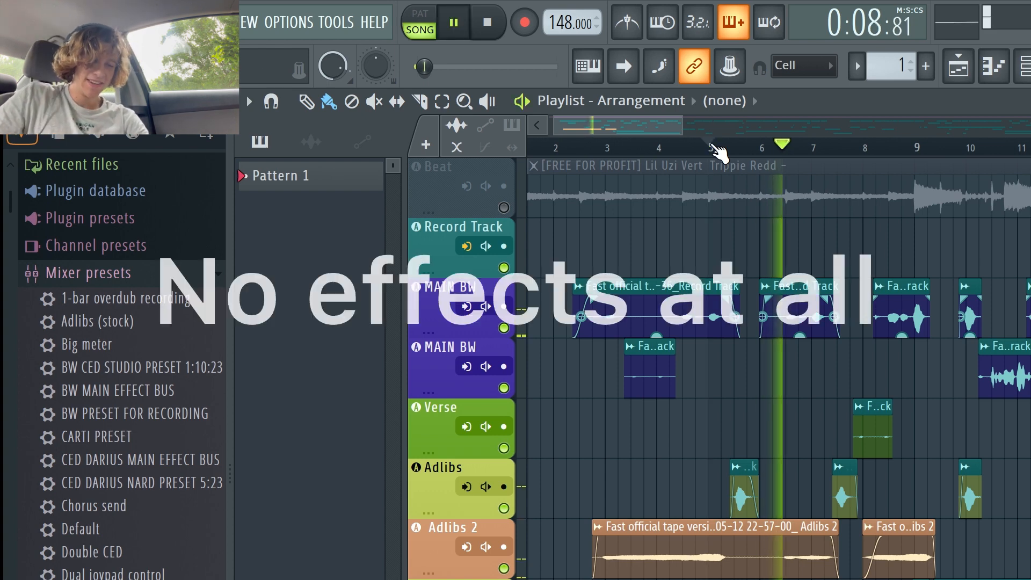